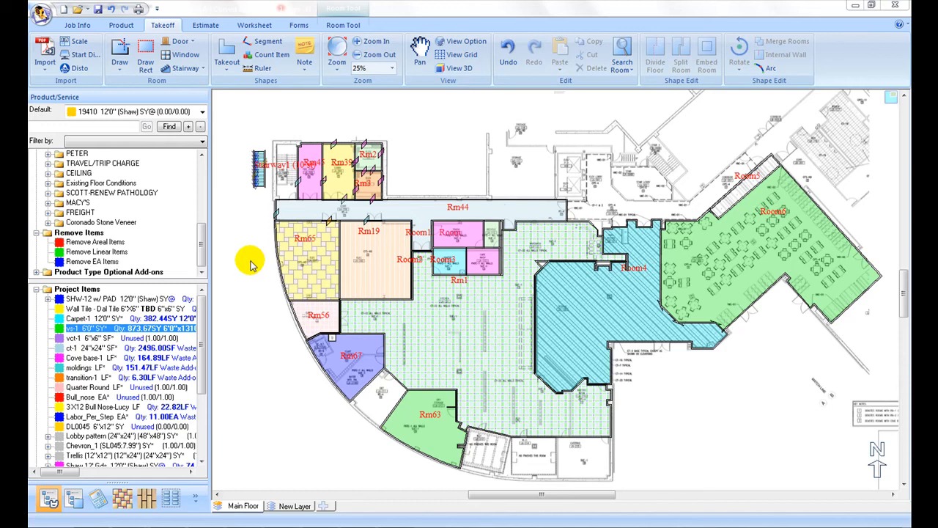
{"action": "mouse_move", "coordinate": [252, 264]}
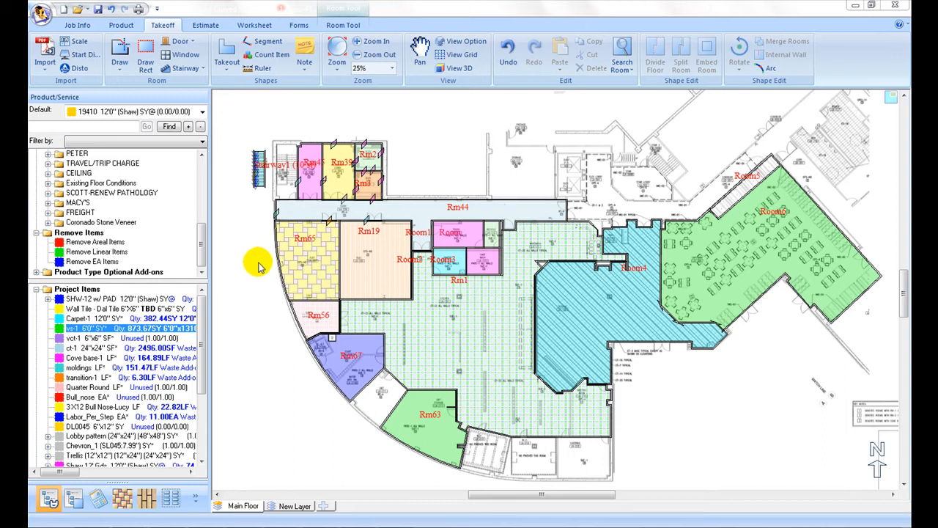
- Estimate all checked materials from the Estimate tab, leaving Estimate by layers off
{"action": "left_click", "coordinate": [205, 25]}
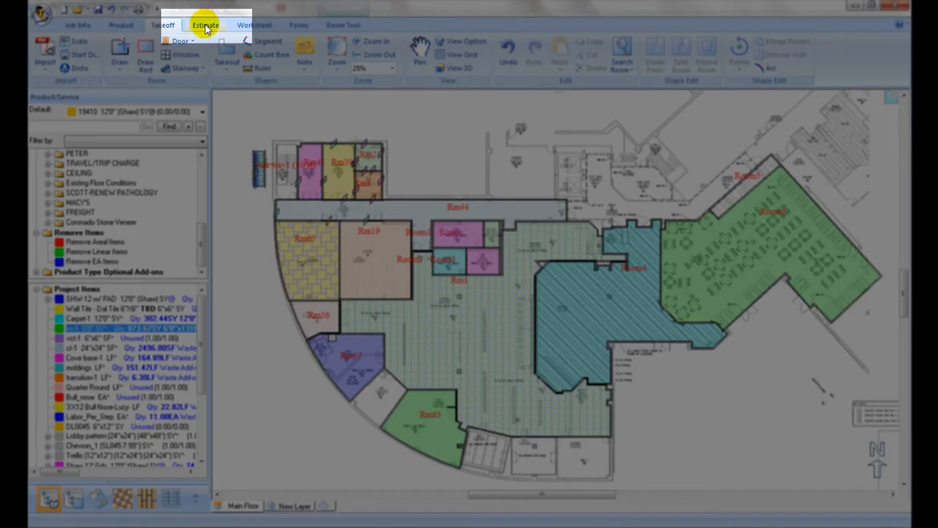
{"action": "left_click", "coordinate": [206, 25]}
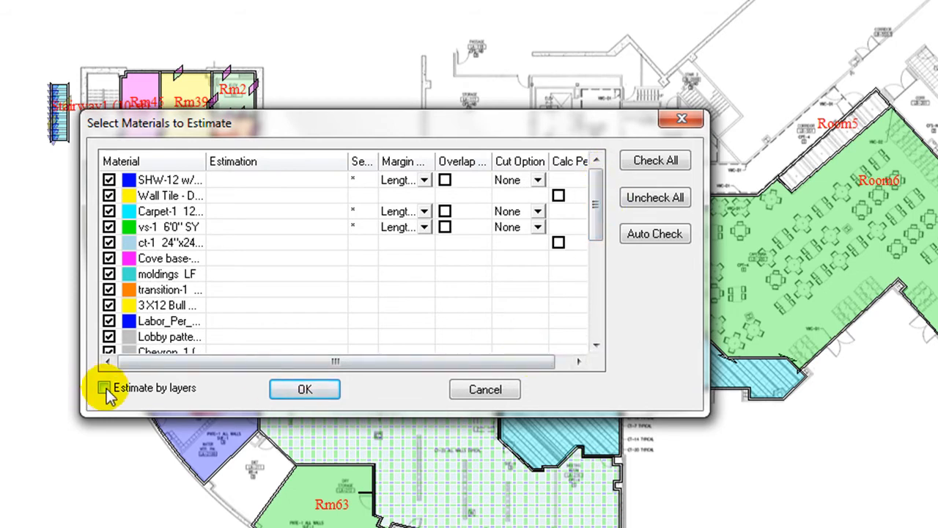
{"action": "left_click", "coordinate": [105, 387]}
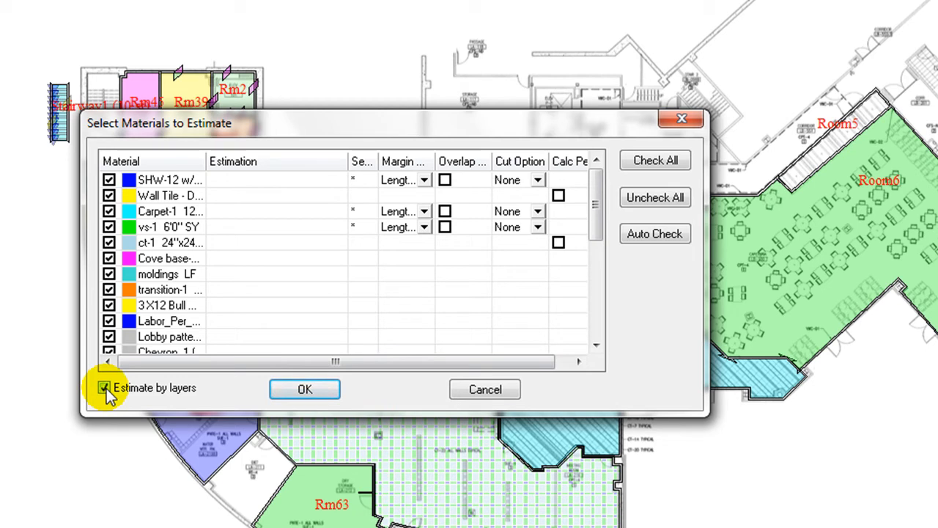
{"action": "left_click", "coordinate": [105, 388]}
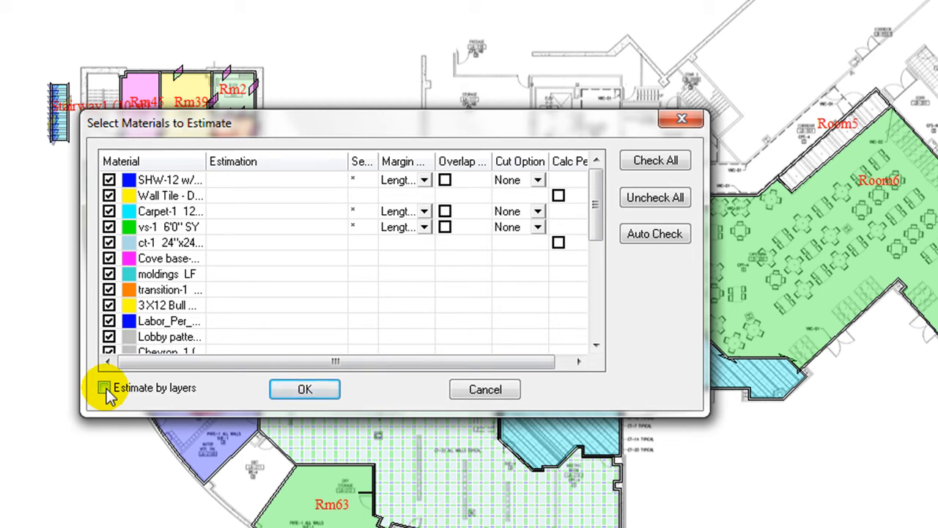
{"action": "left_click", "coordinate": [304, 389]}
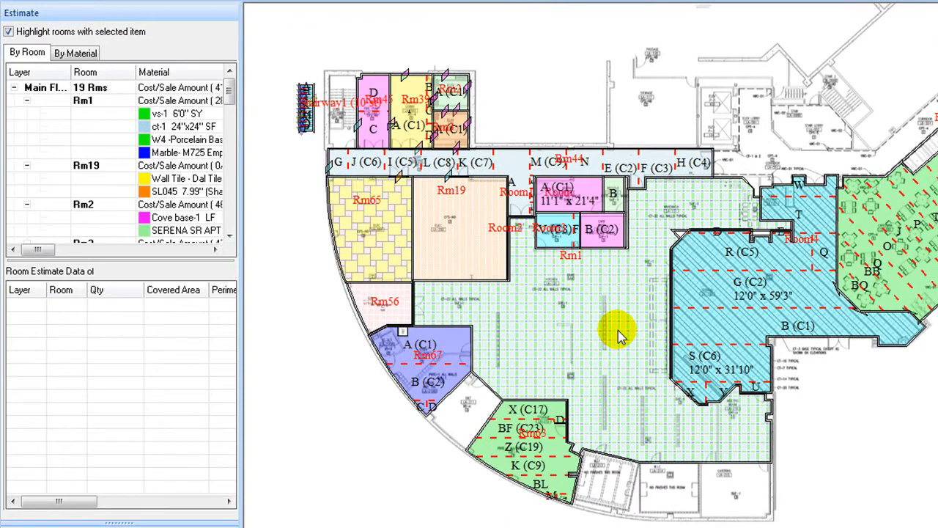
{"action": "mouse_move", "coordinate": [231, 125]}
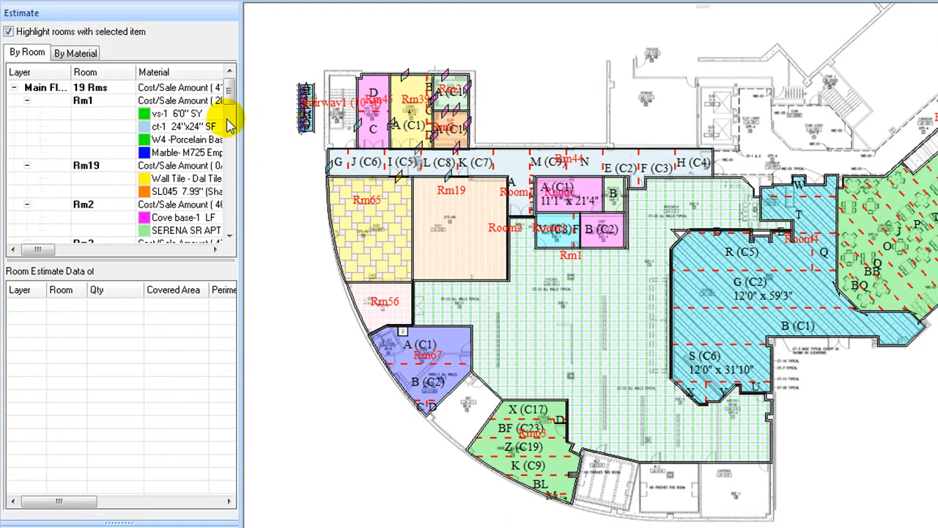
{"action": "mouse_move", "coordinate": [51, 20]}
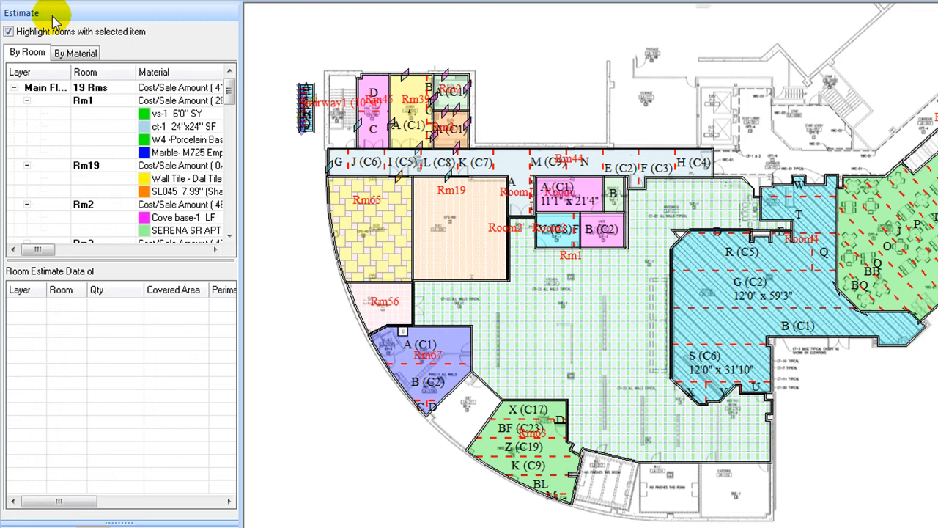
- Switch the Estimate panel to By Material and scroll across its usage columns
{"action": "left_click", "coordinate": [75, 52]}
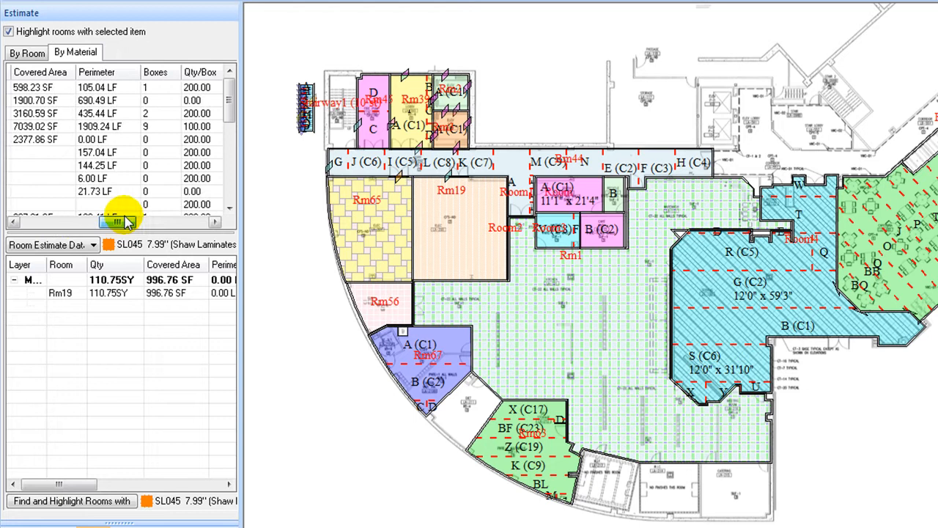
{"action": "left_click_drag", "start_coordinate": [121, 222], "coordinate": [157, 221]}
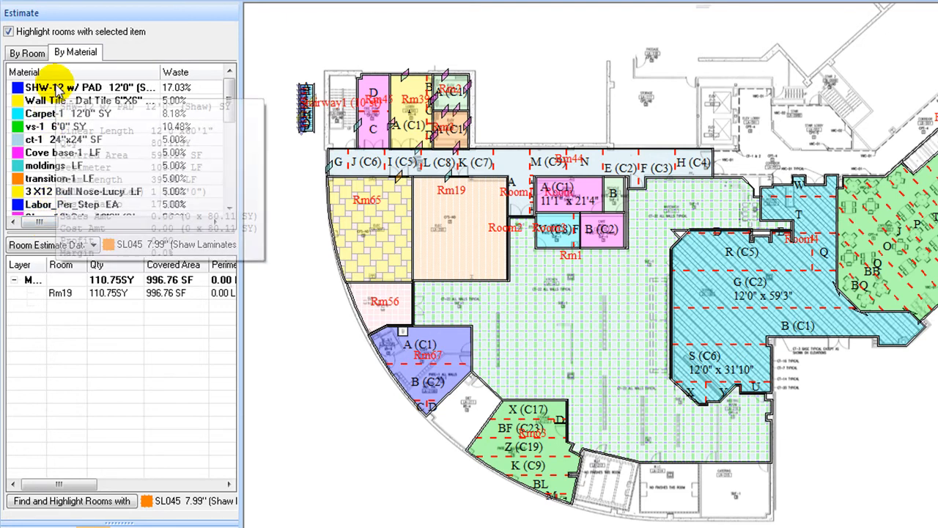
- Step through SHW-12, Wall Tile, Carpet-1, vs-1, ct-1, Cove base-1, moldings, transition-1 and bull nose
{"action": "left_click", "coordinate": [88, 86]}
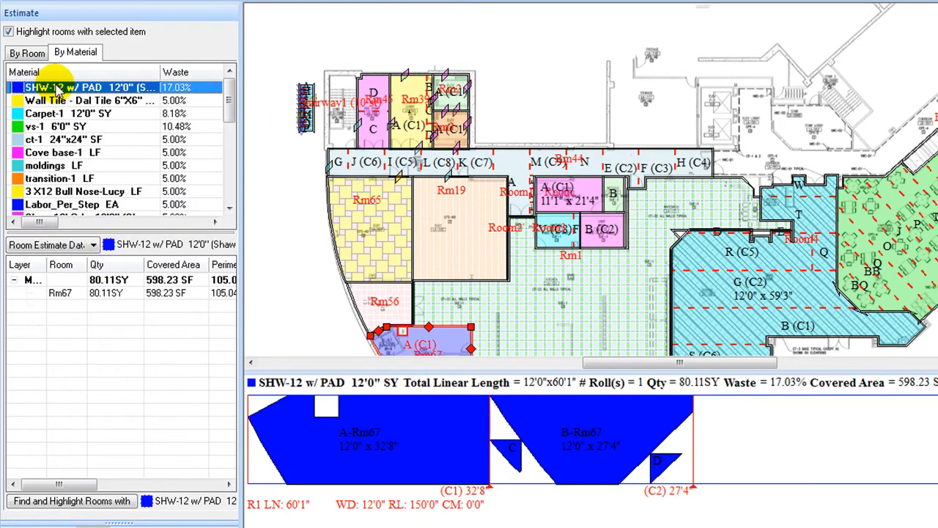
{"action": "left_click", "coordinate": [81, 101]}
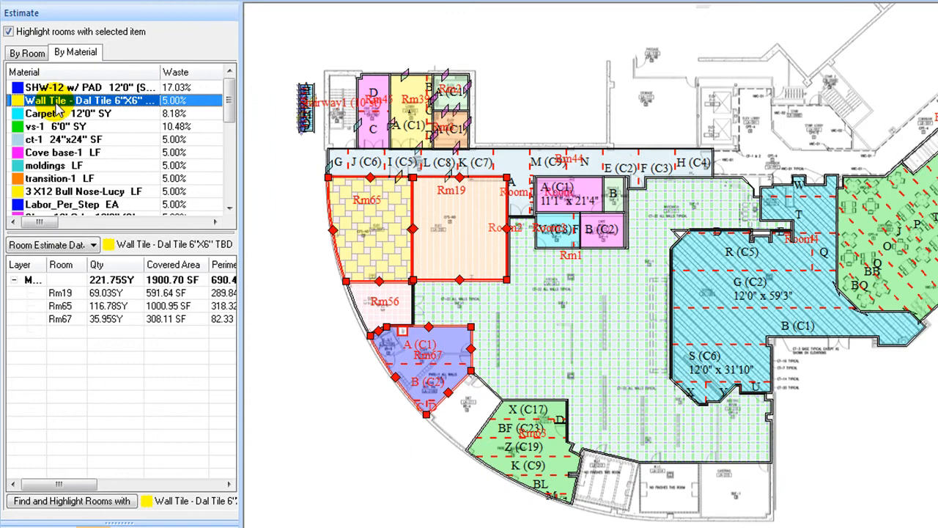
{"action": "left_click", "coordinate": [66, 113]}
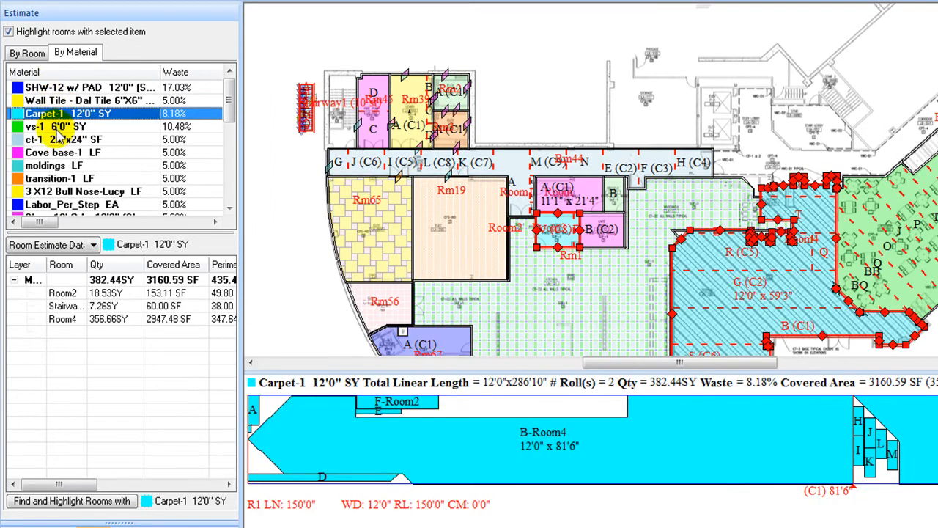
{"action": "left_click", "coordinate": [59, 126]}
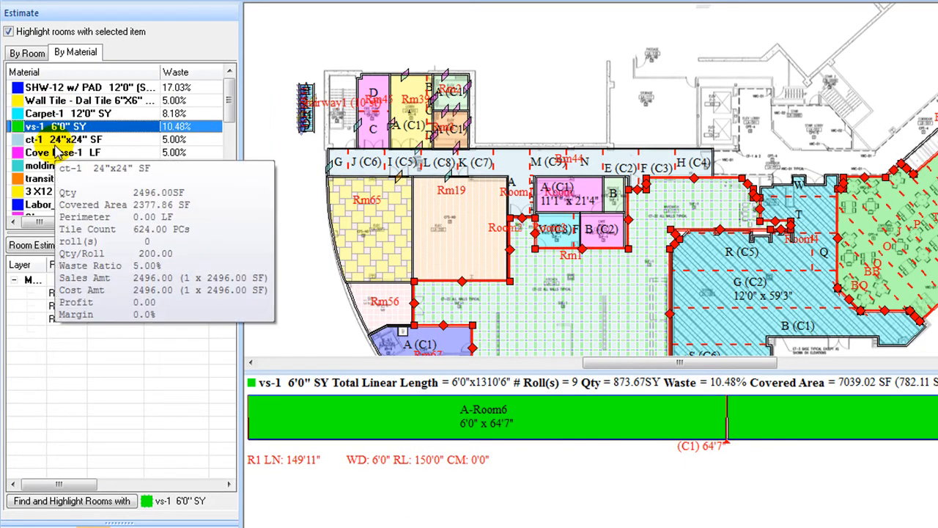
{"action": "left_click", "coordinate": [58, 139]}
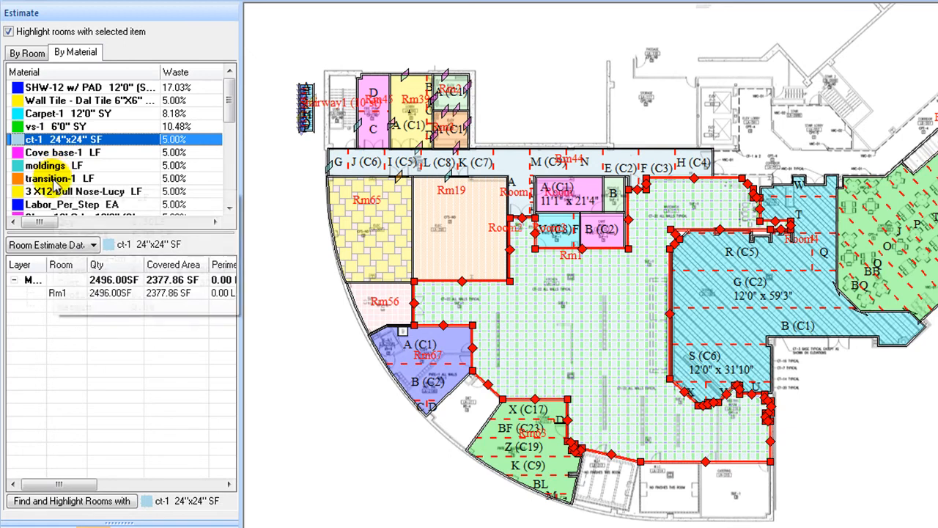
{"action": "left_click", "coordinate": [54, 152]}
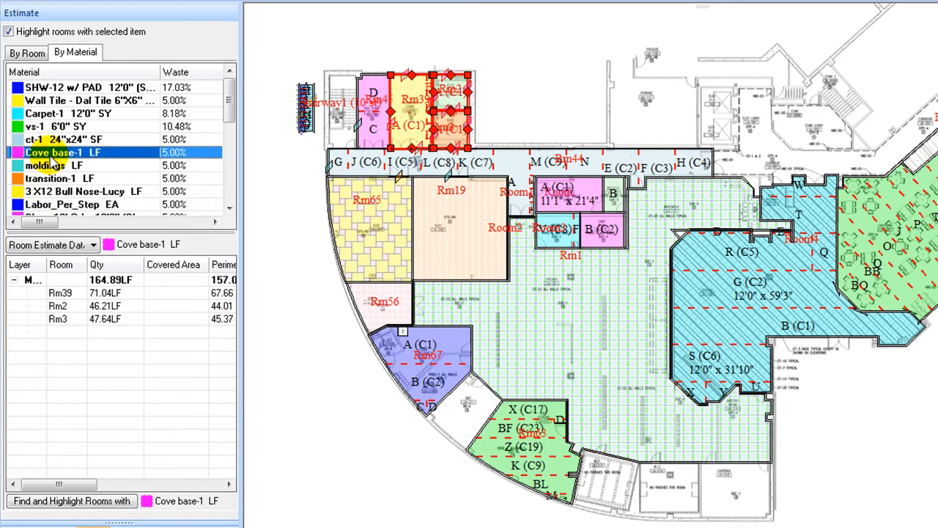
{"action": "left_click", "coordinate": [51, 165]}
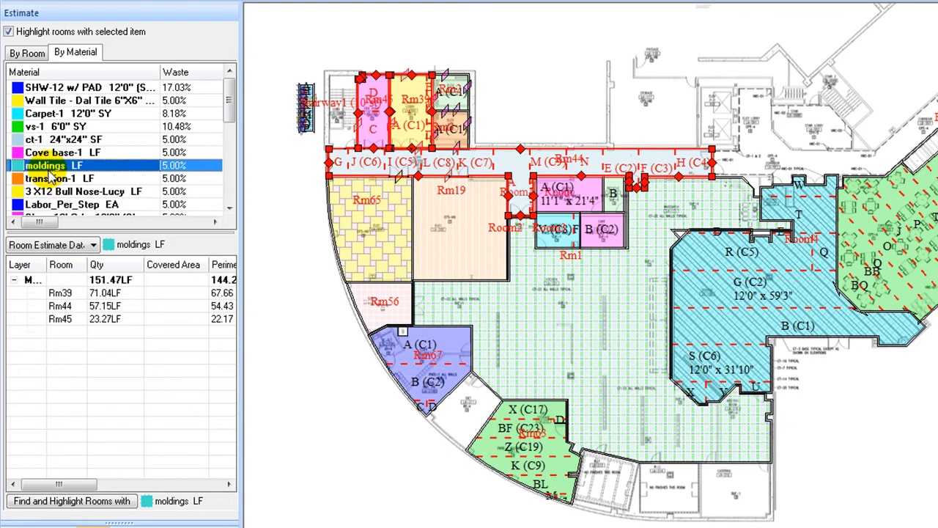
{"action": "left_click", "coordinate": [55, 178]}
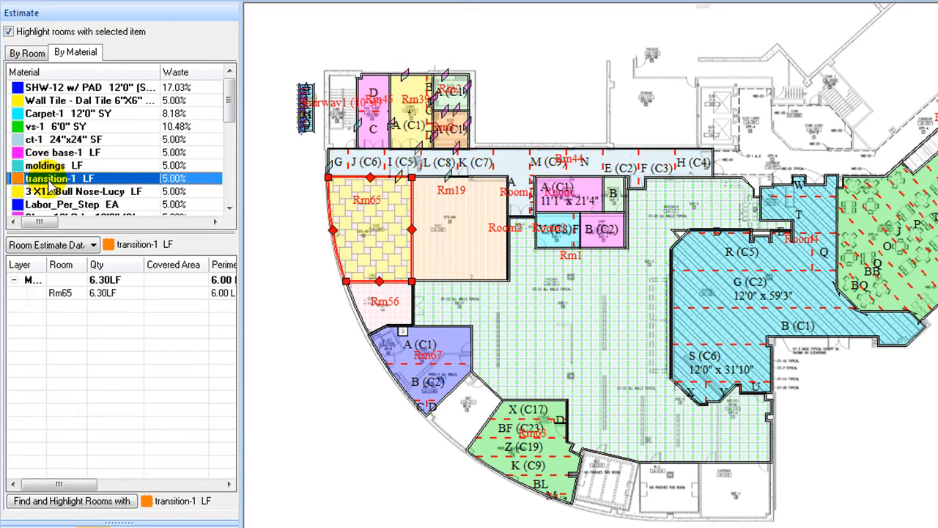
{"action": "left_click", "coordinate": [81, 192]}
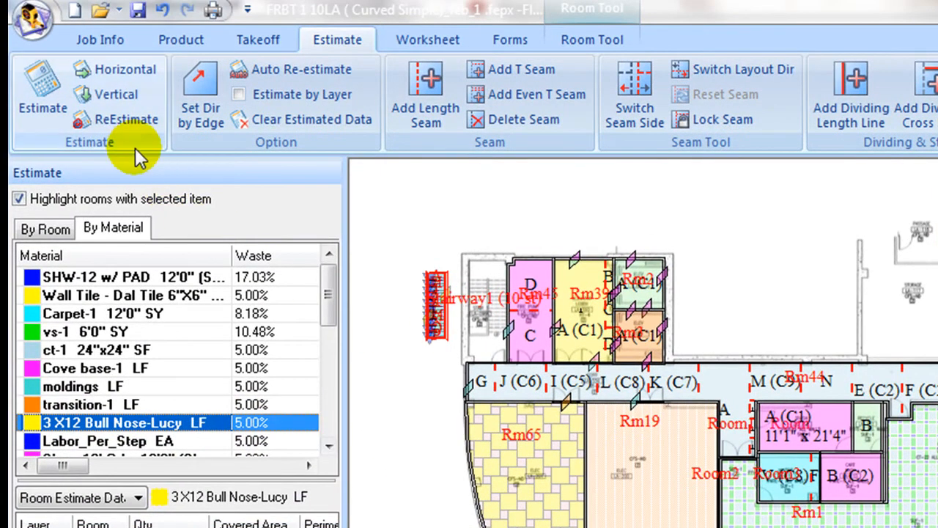
{"action": "left_click", "coordinate": [42, 95]}
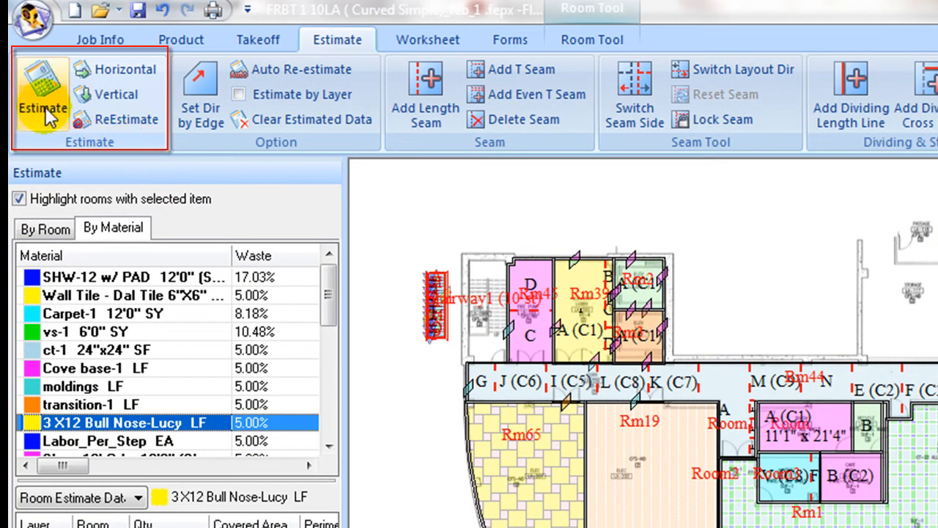
{"action": "mouse_move", "coordinate": [42, 95]}
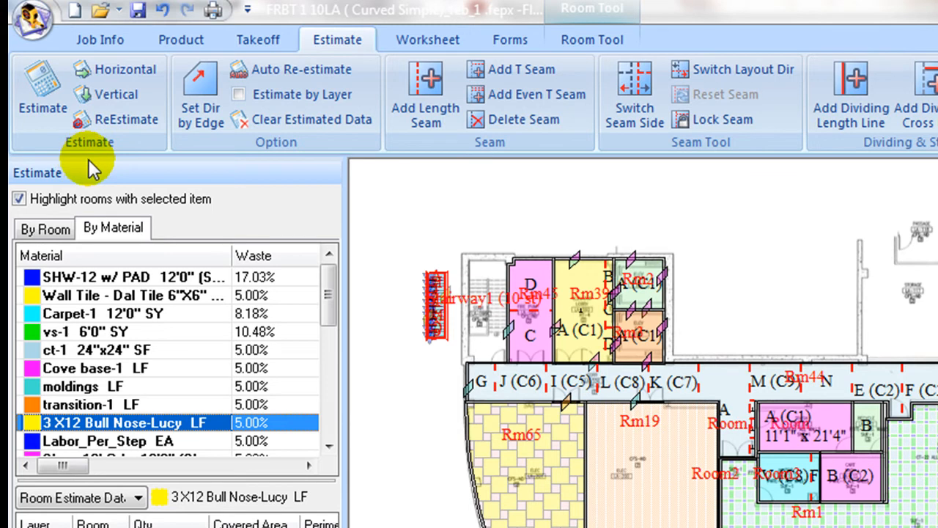
{"action": "mouse_move", "coordinate": [113, 176]}
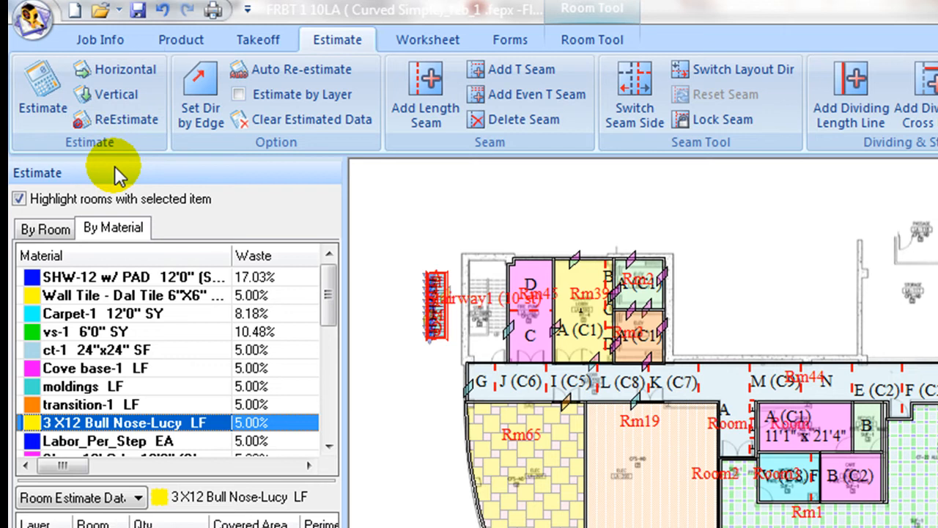
{"action": "mouse_move", "coordinate": [123, 69]}
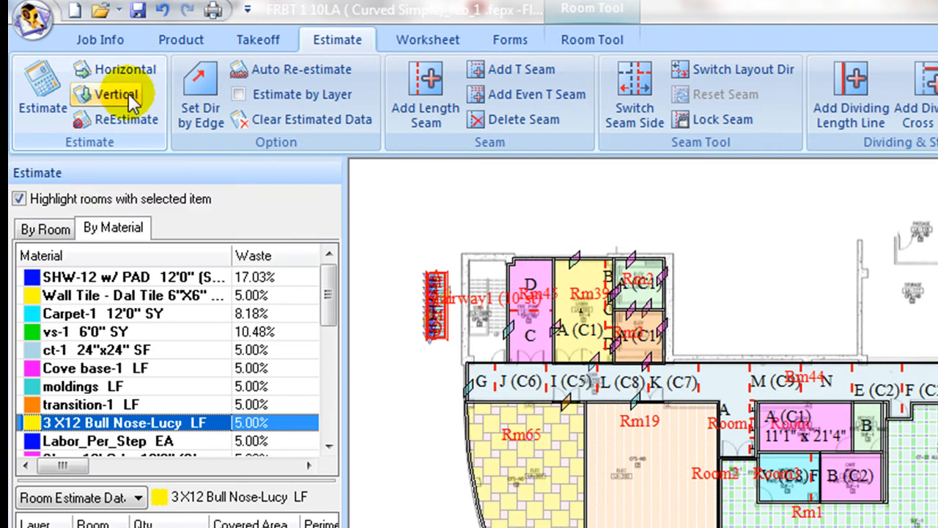
{"action": "mouse_move", "coordinate": [118, 94]}
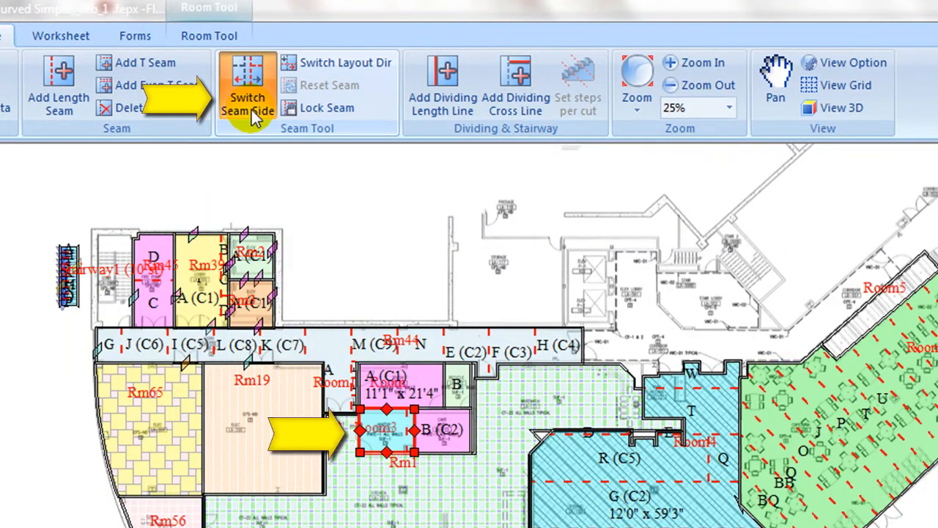
{"action": "mouse_move", "coordinate": [297, 169]}
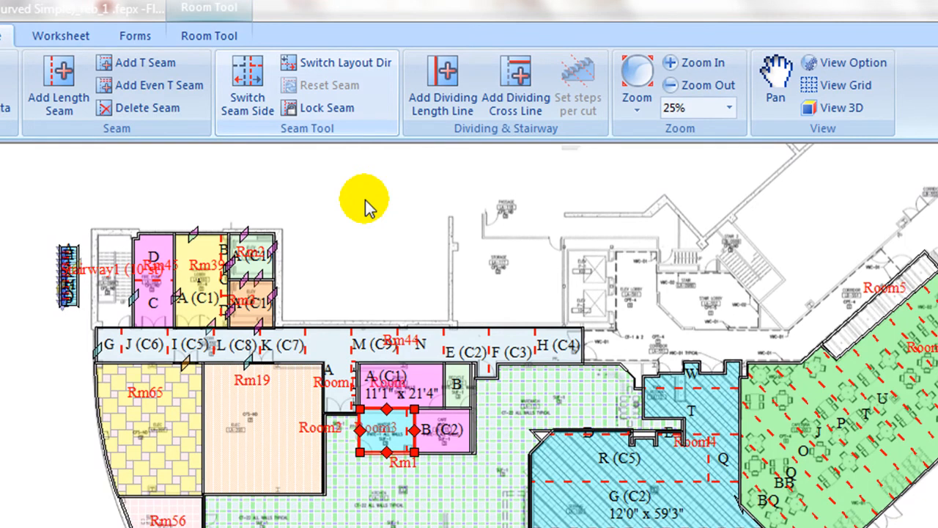
{"action": "mouse_move", "coordinate": [531, 172]}
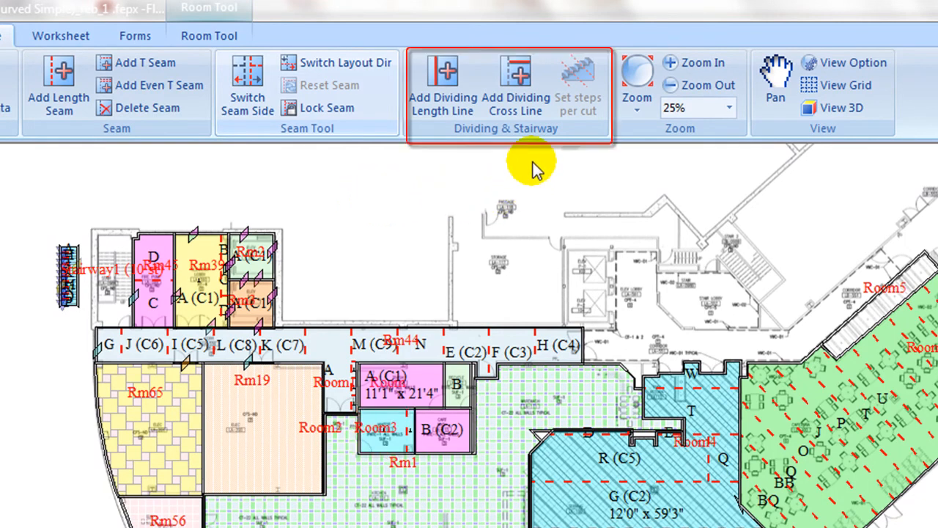
{"action": "mouse_move", "coordinate": [520, 170]}
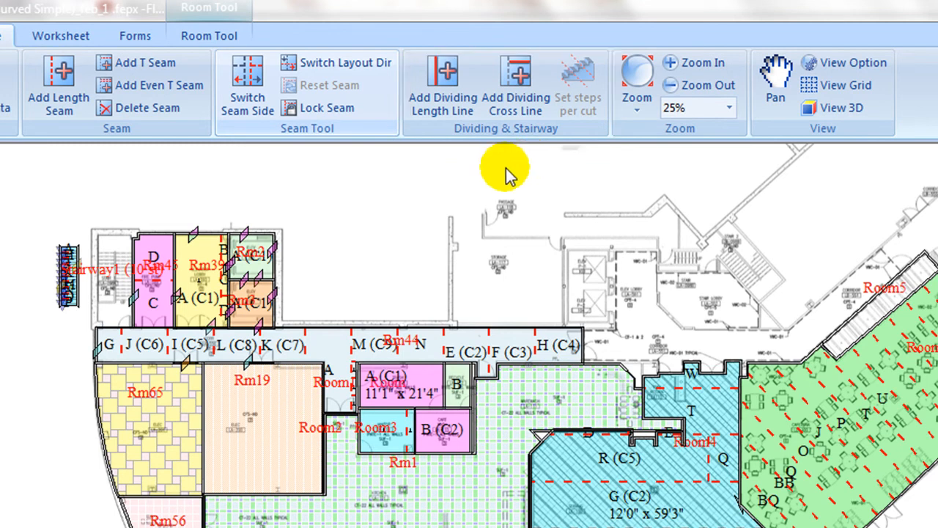
{"action": "mouse_move", "coordinate": [69, 272]}
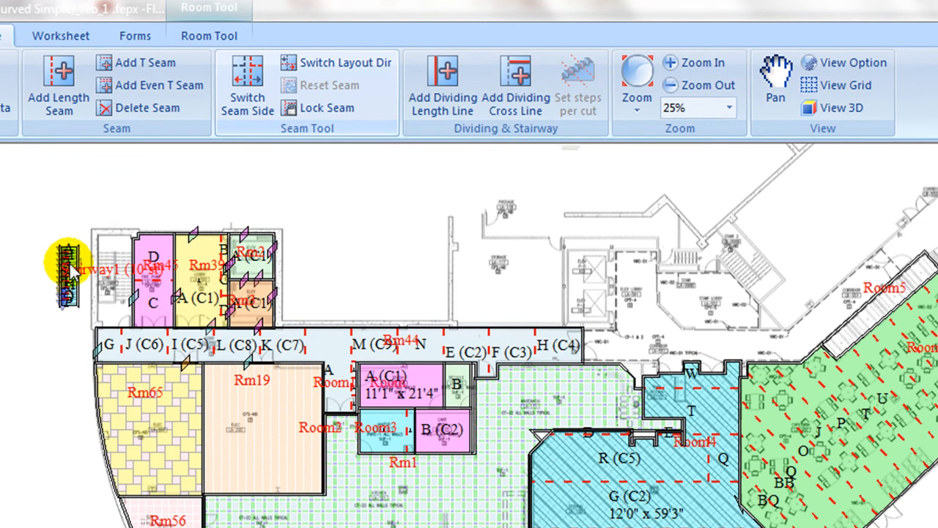
{"action": "mouse_move", "coordinate": [578, 122]}
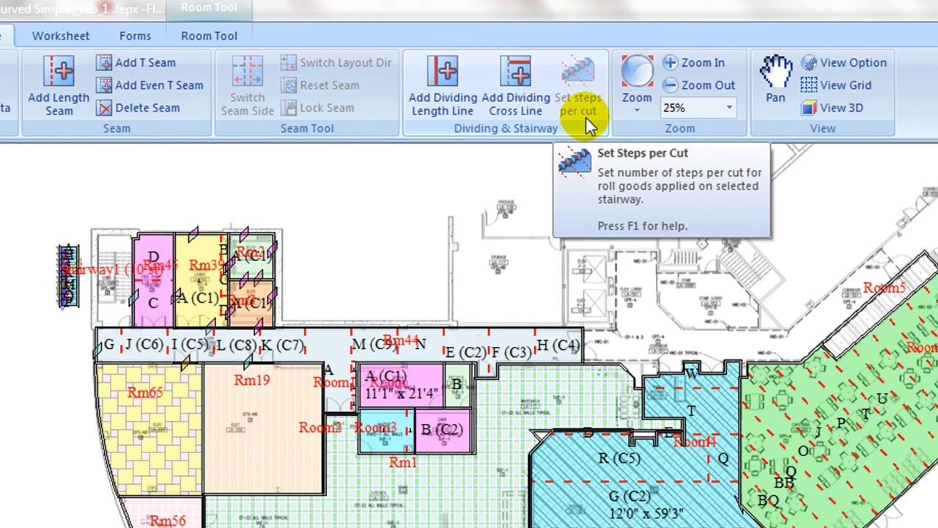
{"action": "mouse_move", "coordinate": [667, 136]}
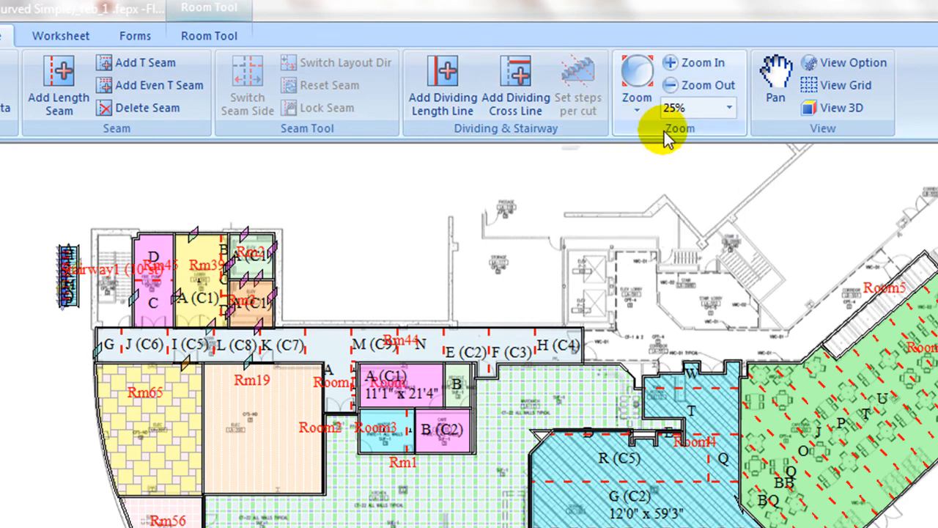
{"action": "mouse_move", "coordinate": [638, 80]}
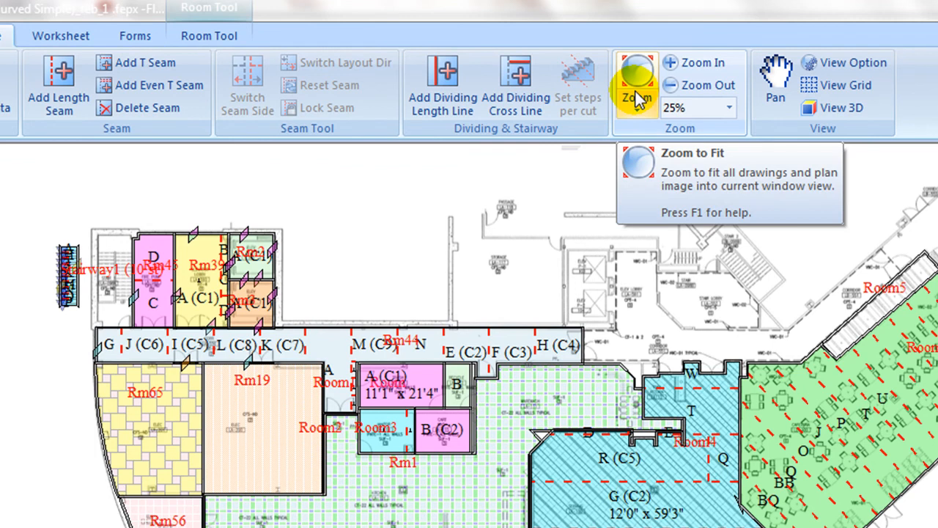
{"action": "mouse_move", "coordinate": [853, 62]}
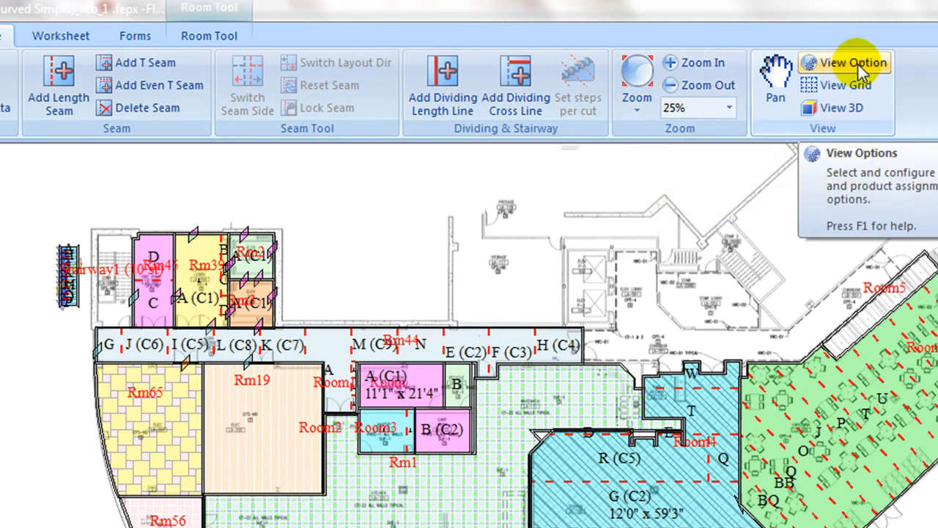
- Open the View Option dropdown listing the floor plan's display options
{"action": "left_click", "coordinate": [853, 63]}
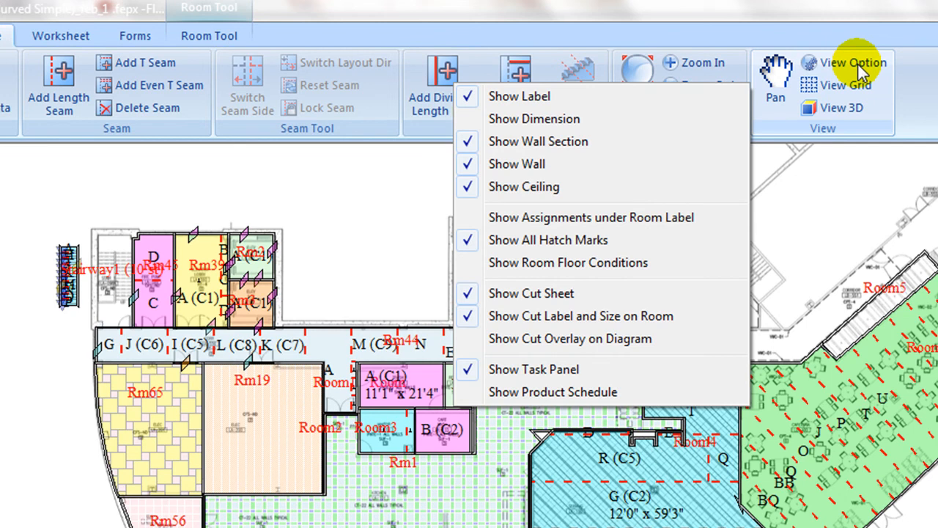
{"action": "mouse_move", "coordinate": [799, 168]}
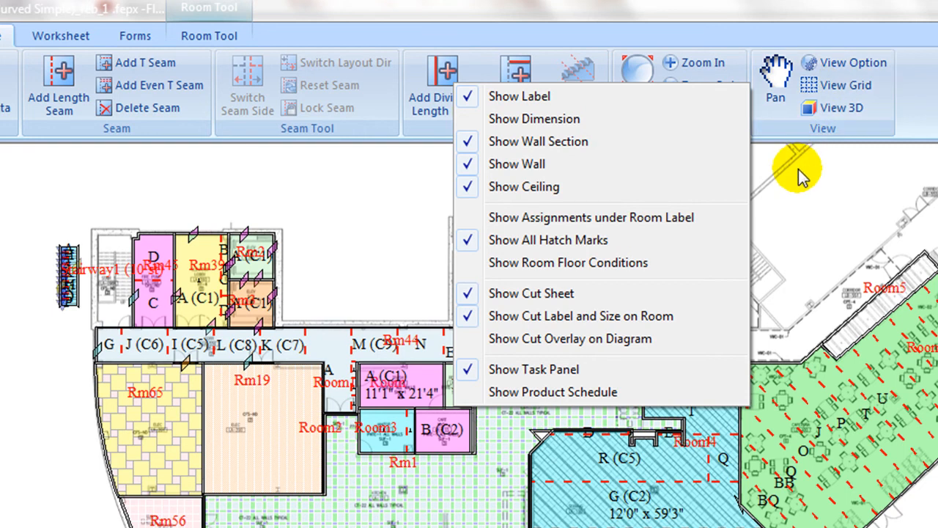